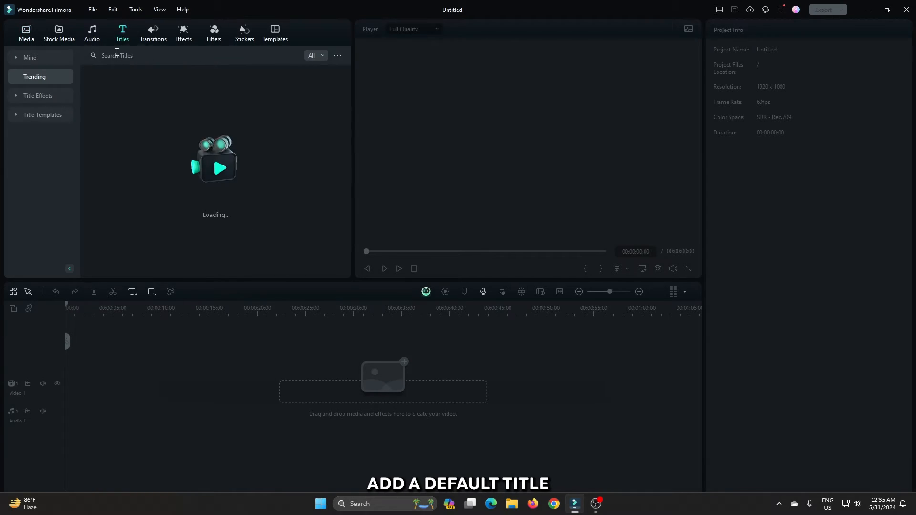
- Add a default title reading OULINE, set in Poppins Black at size 150
double_click(120, 87)
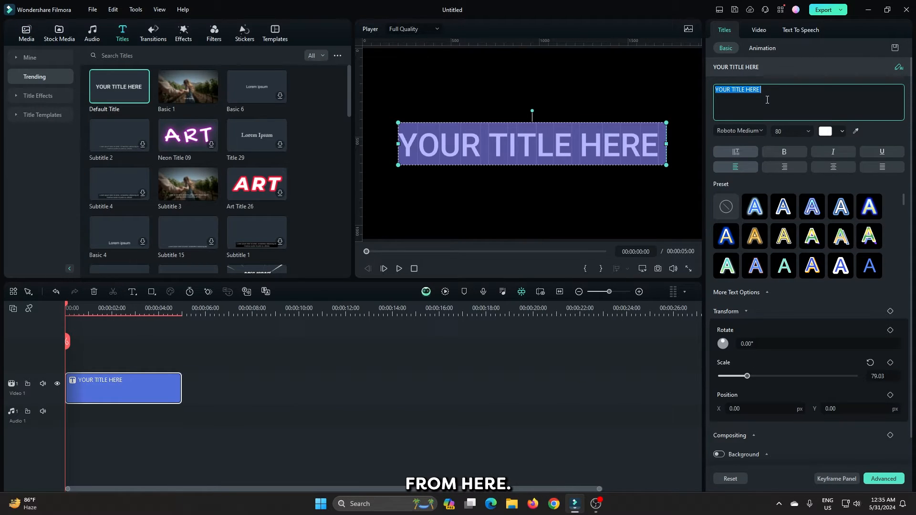
type("pop")
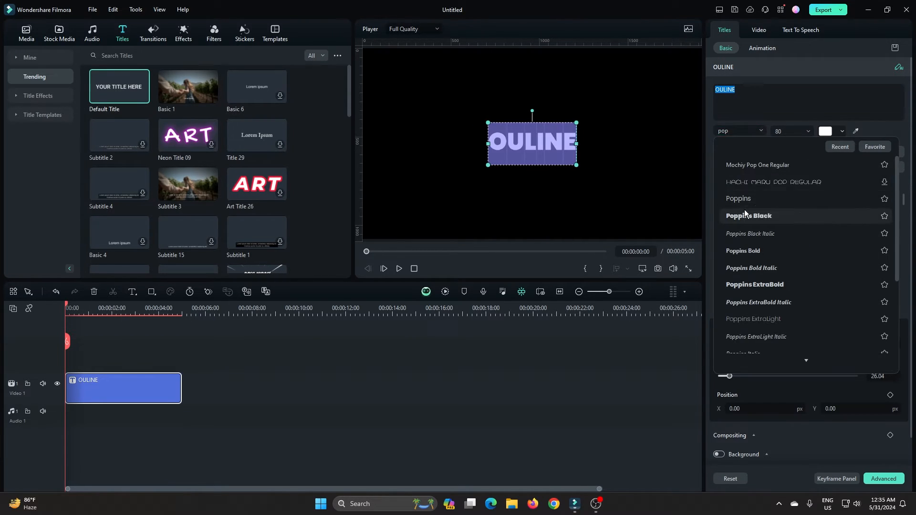
left_click(748, 216)
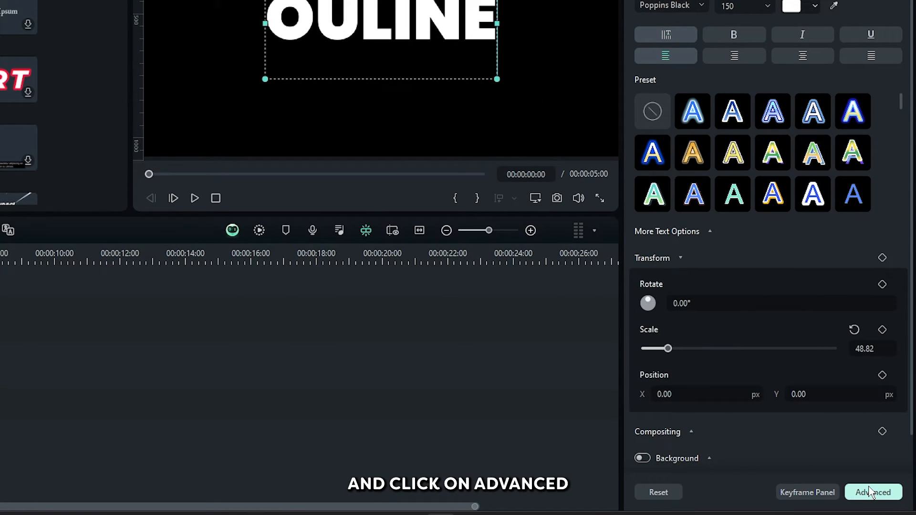
- In Advanced Text Edit, enable a magenta outline with opacity 43%, blur 3, thickness 7
left_click(874, 492)
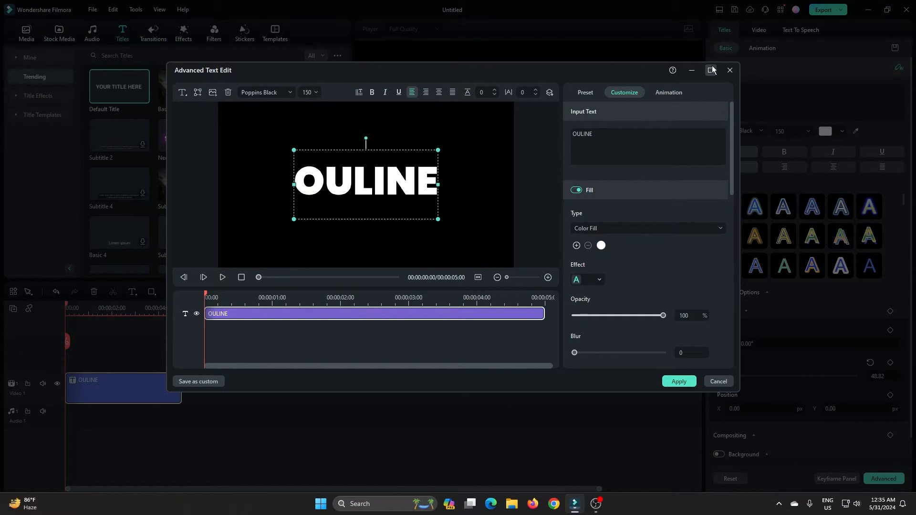
left_click(711, 70)
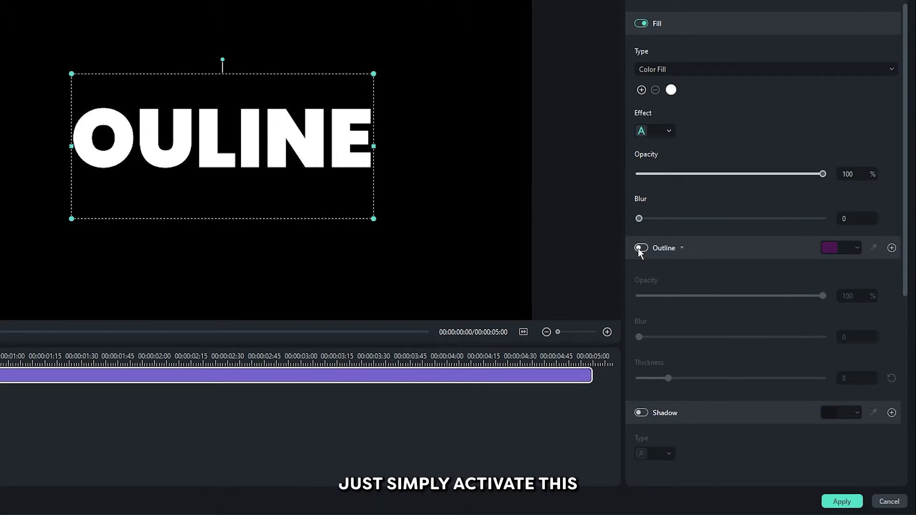
left_click(640, 248)
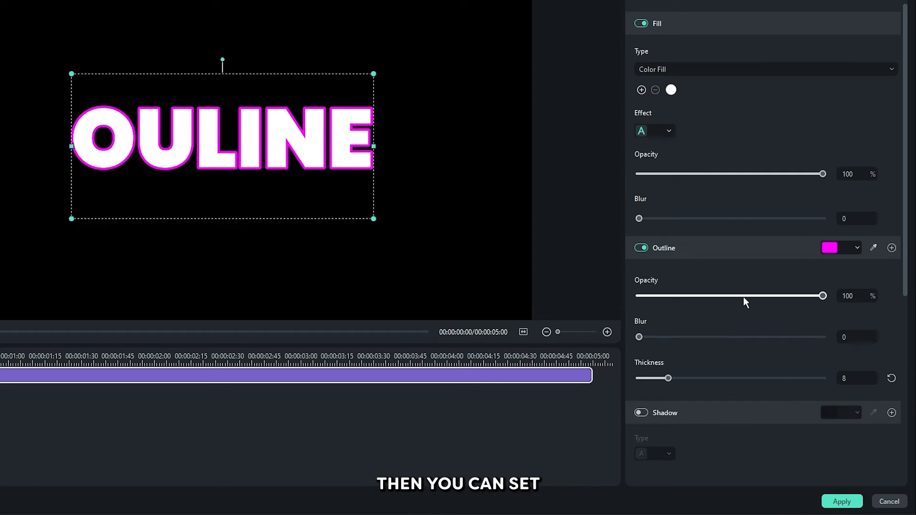
left_click_drag(822, 296, 718, 295)
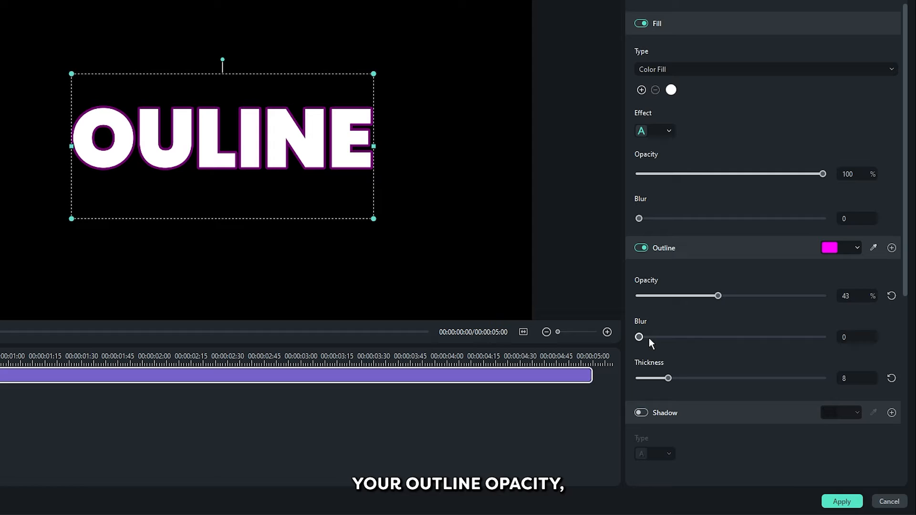
left_click_drag(638, 337, 689, 336)
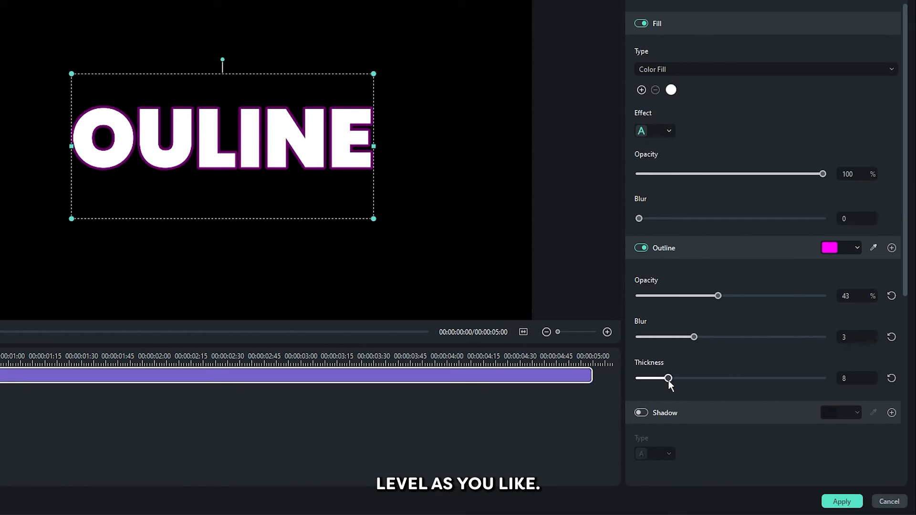
left_click_drag(668, 378, 653, 378)
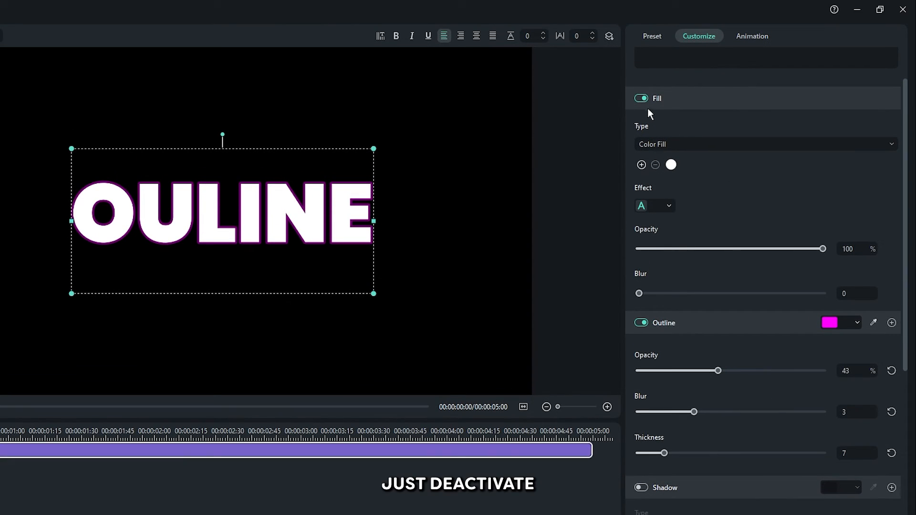
- Switch off the OULINE title's fill, leaving hollow magenta outline letters
left_click(640, 98)
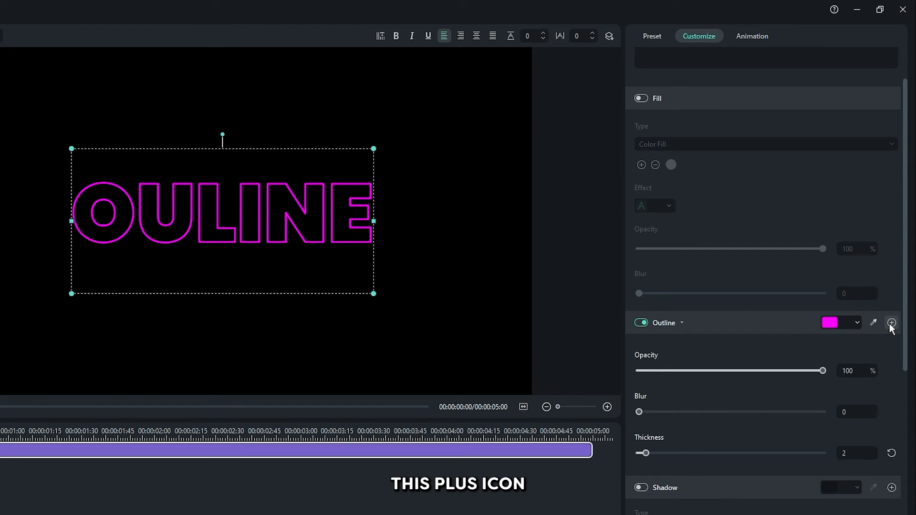
- Add a second green outline with blur 4 and thickness 7, and apply the edits
left_click(891, 322)
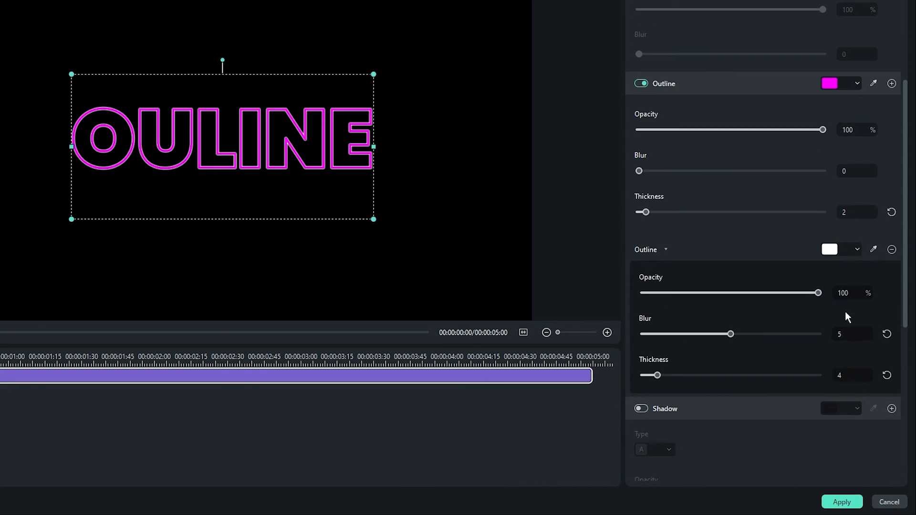
left_click(836, 249)
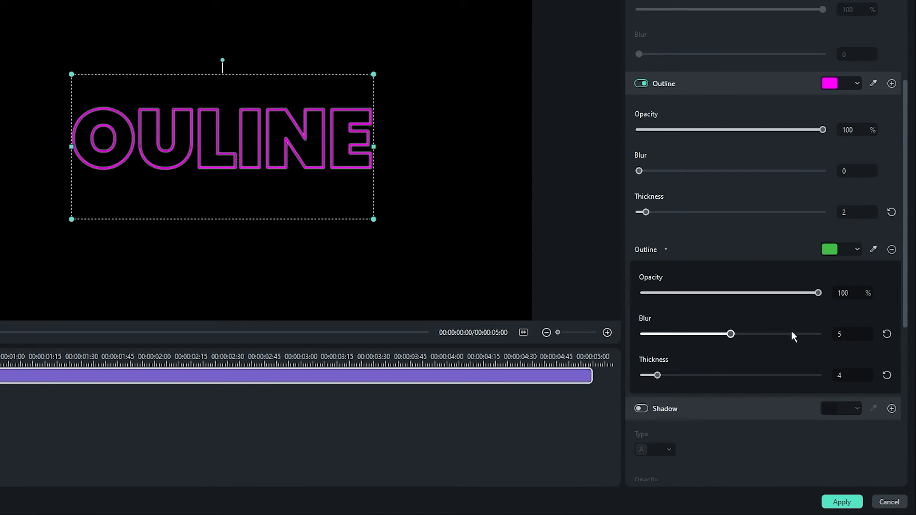
left_click_drag(730, 334, 712, 334)
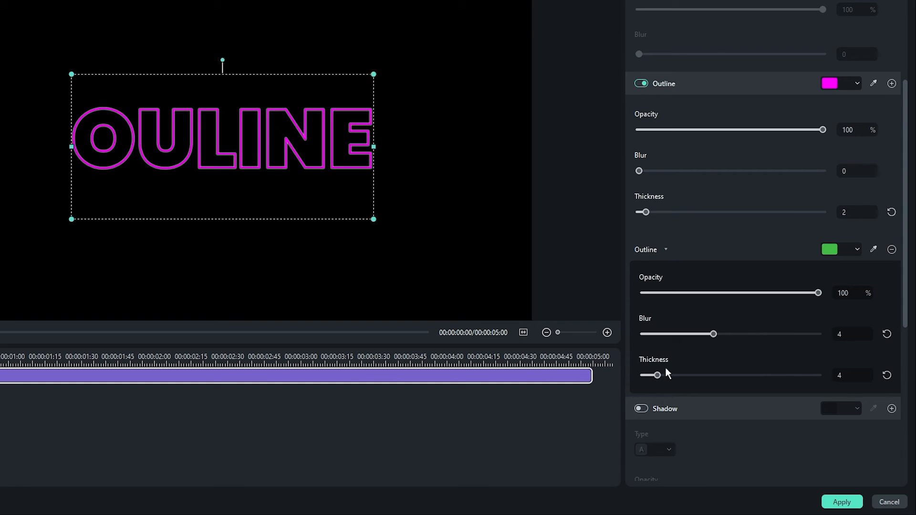
left_click_drag(650, 375, 657, 375)
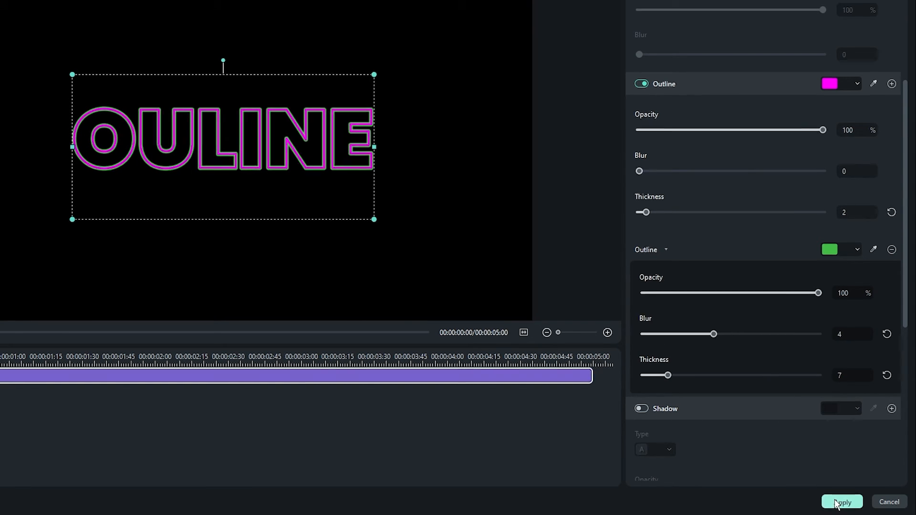
left_click(840, 502)
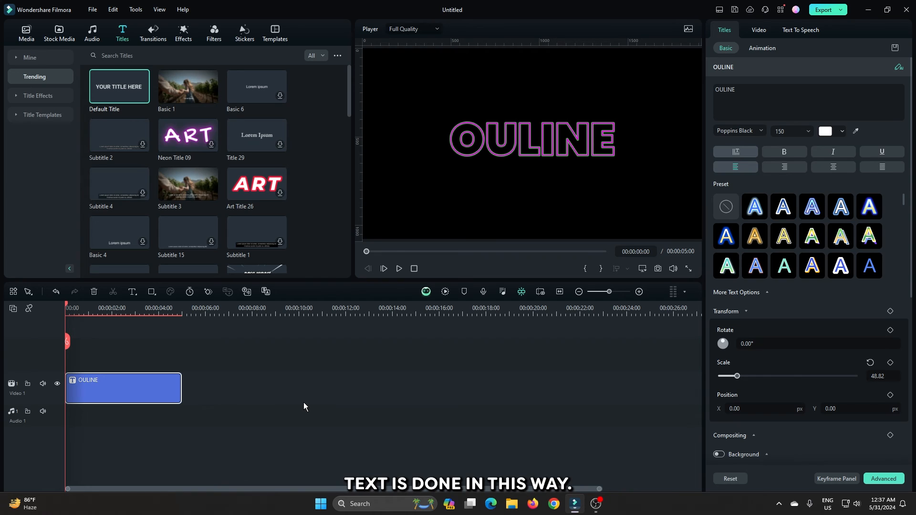